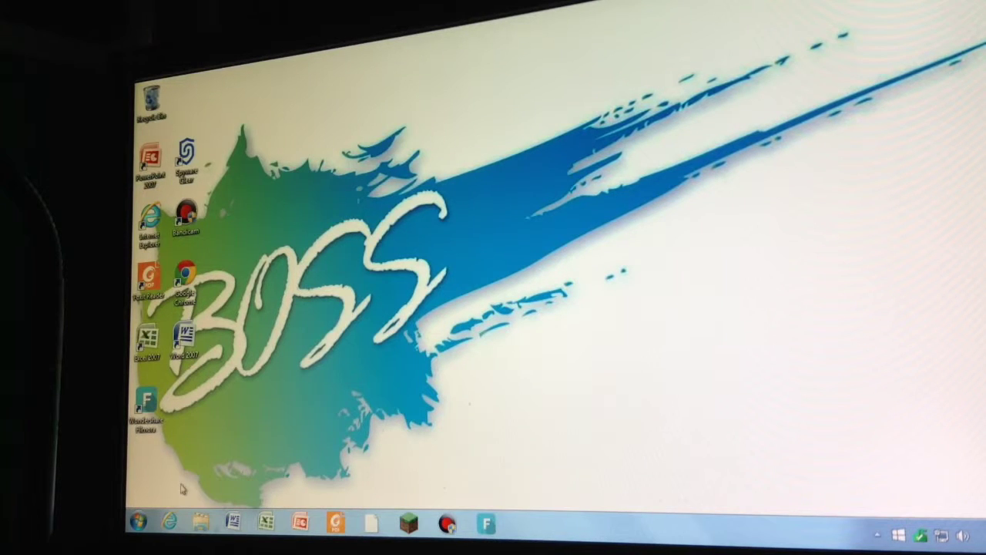
Launch Windows Explorer from the taskbar to show the Documents, Music, Pictures and Videos libraries
click(203, 521)
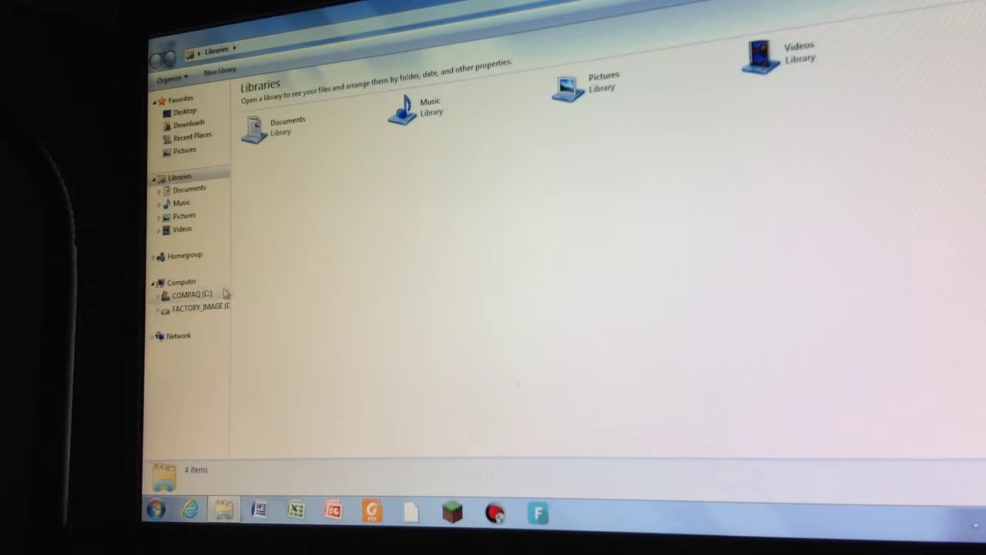
click(179, 282)
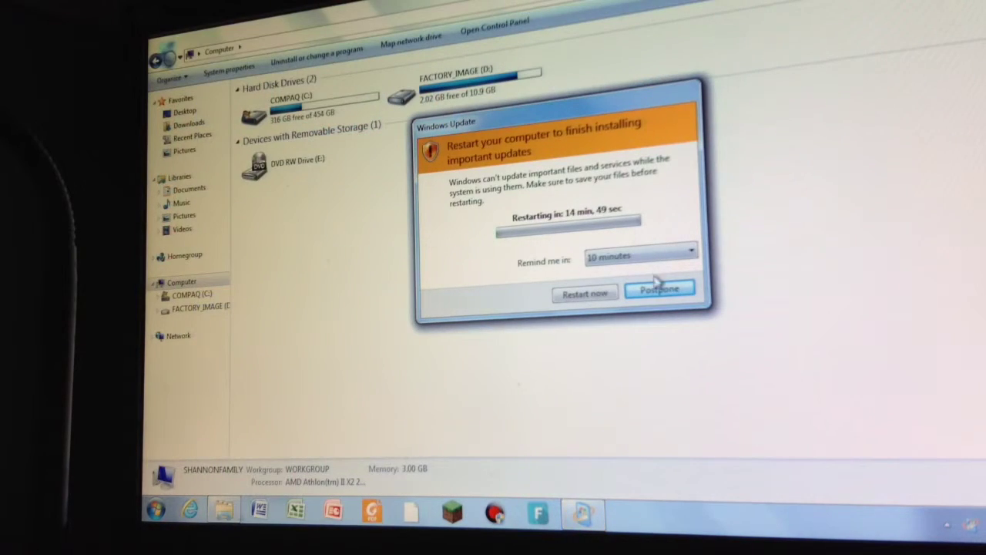
Postpone the Windows Update restart with the 10-minute reminder, returning to the Computer drive view
click(659, 289)
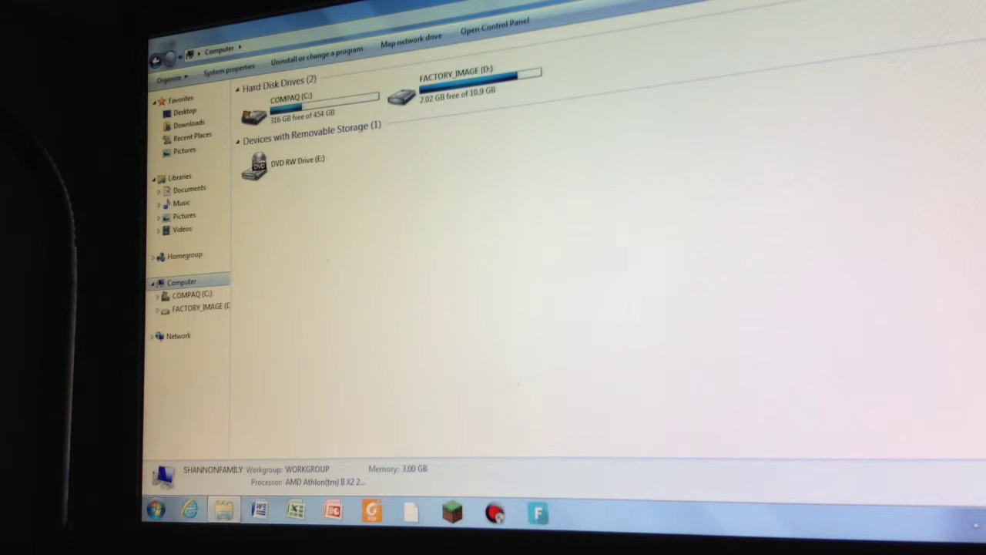